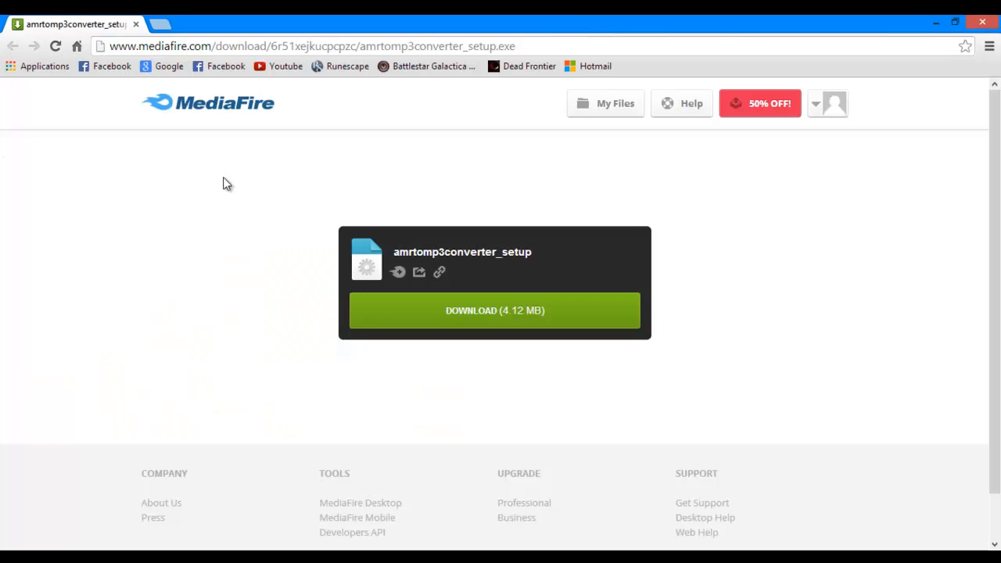
pyautogui.moveTo(363, 498)
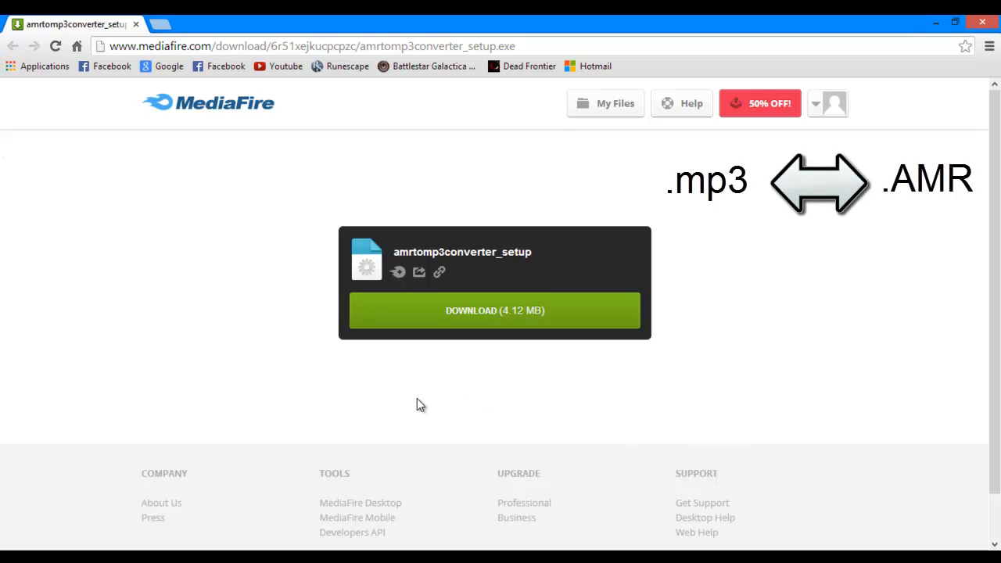
pyautogui.moveTo(417, 163)
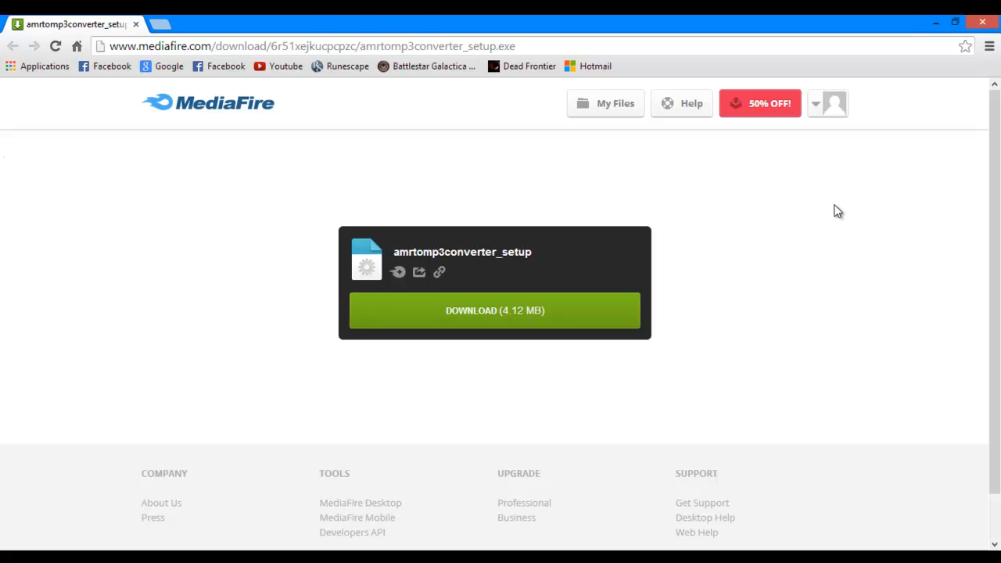
pyautogui.moveTo(384, 258)
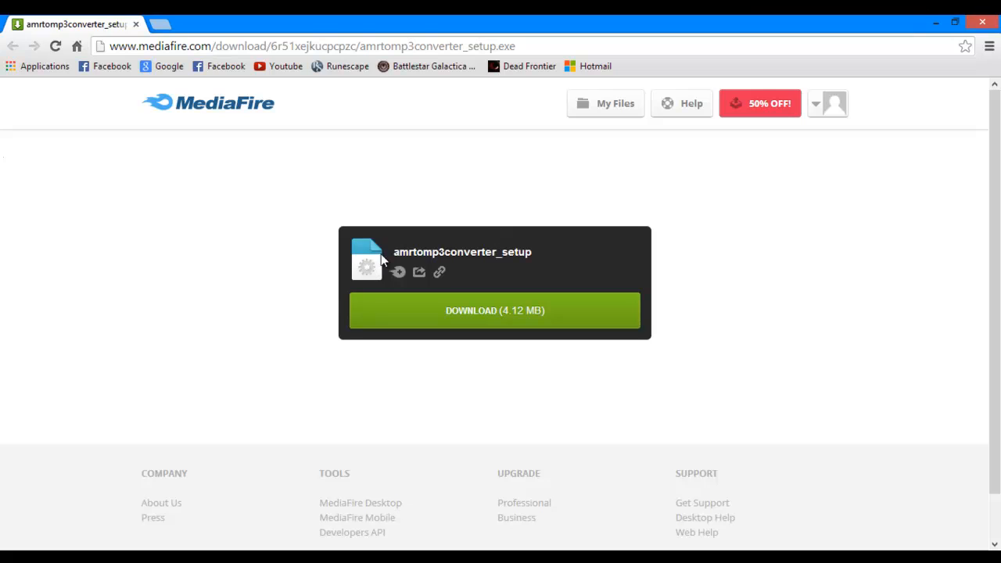
pyautogui.moveTo(726, 263)
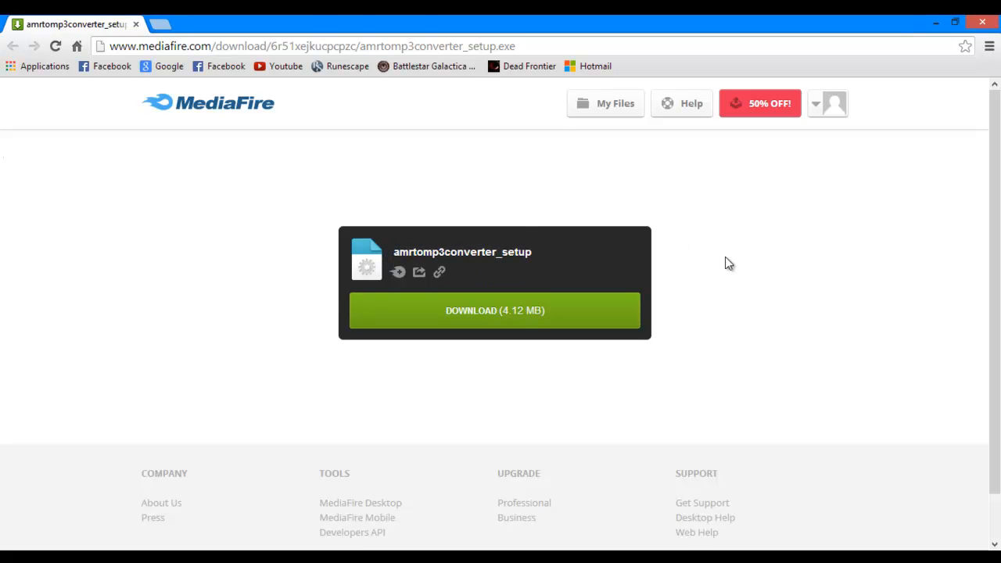
# Step: Download the 4.12 MB amrtomp3converter_setup installer from MediaFire
pyautogui.click(494, 311)
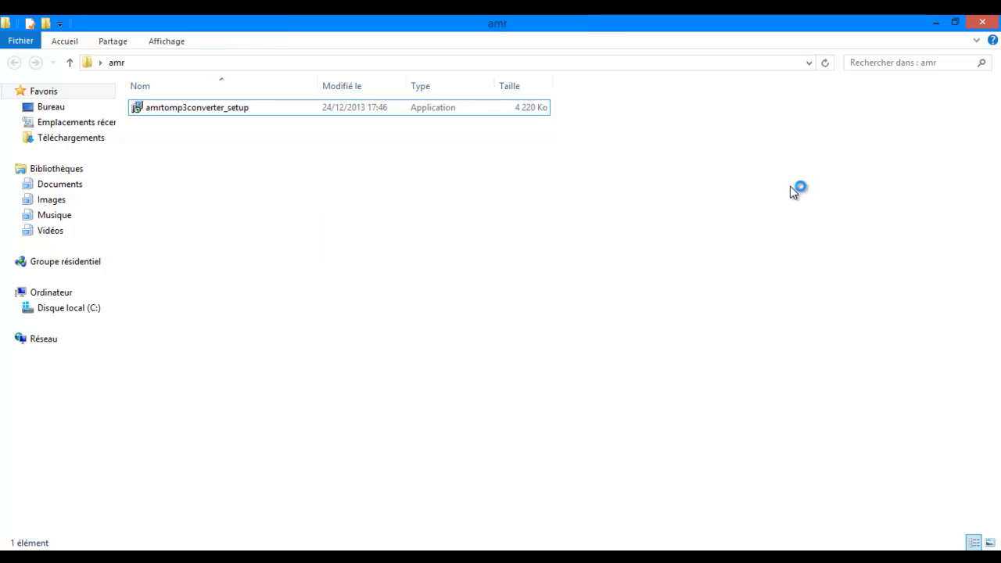
pyautogui.moveTo(395, 147)
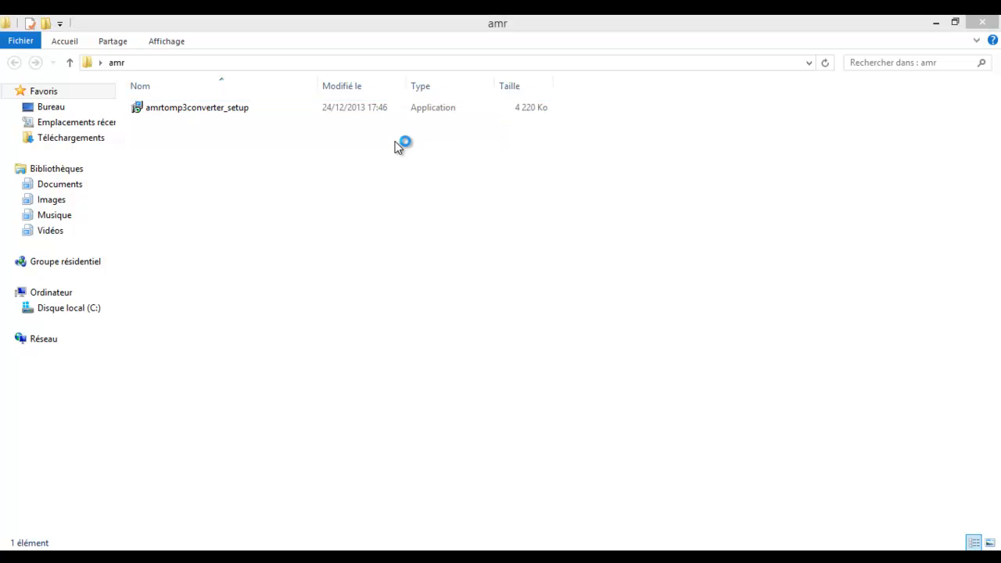
# Step: Run amrtomp3converter_setup with the default location and desktop icon, then launch the converter
pyautogui.doubleClick(196, 107)
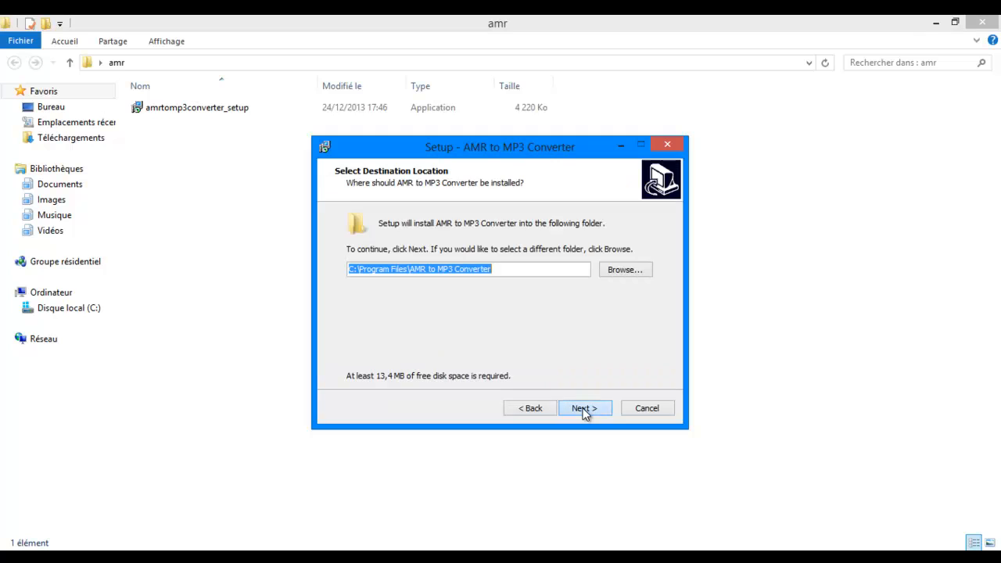
pyautogui.click(585, 407)
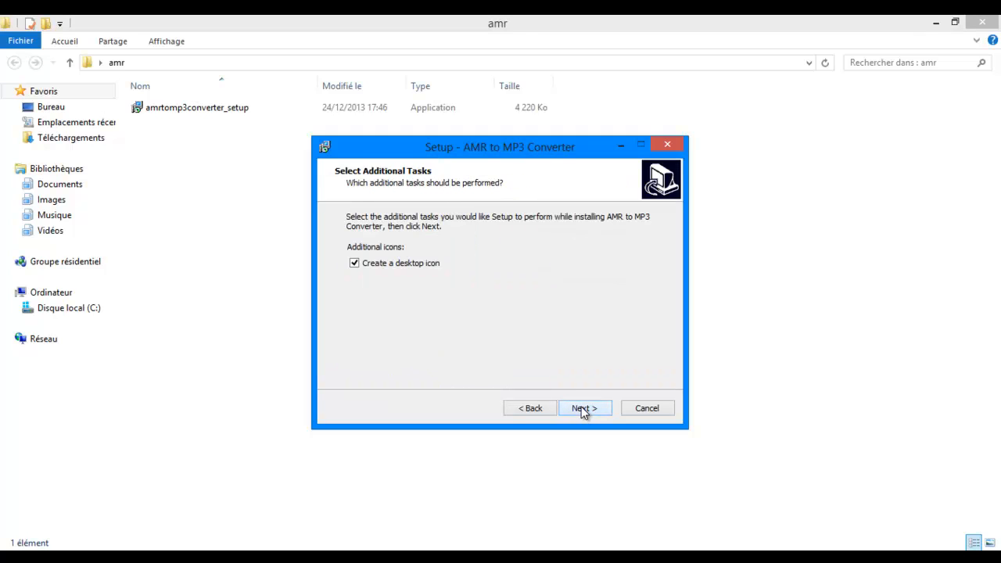
pyautogui.click(584, 408)
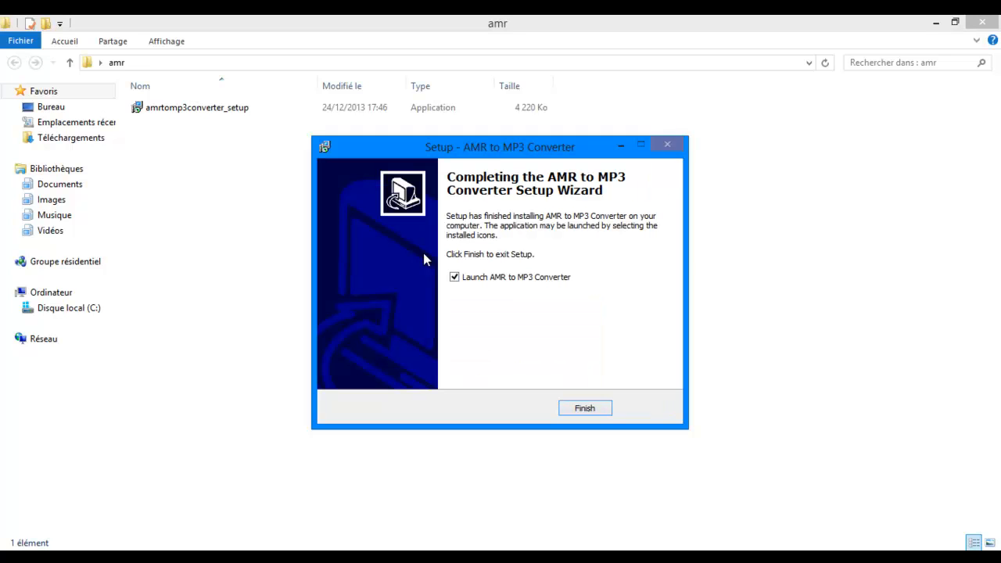
pyautogui.moveTo(631, 394)
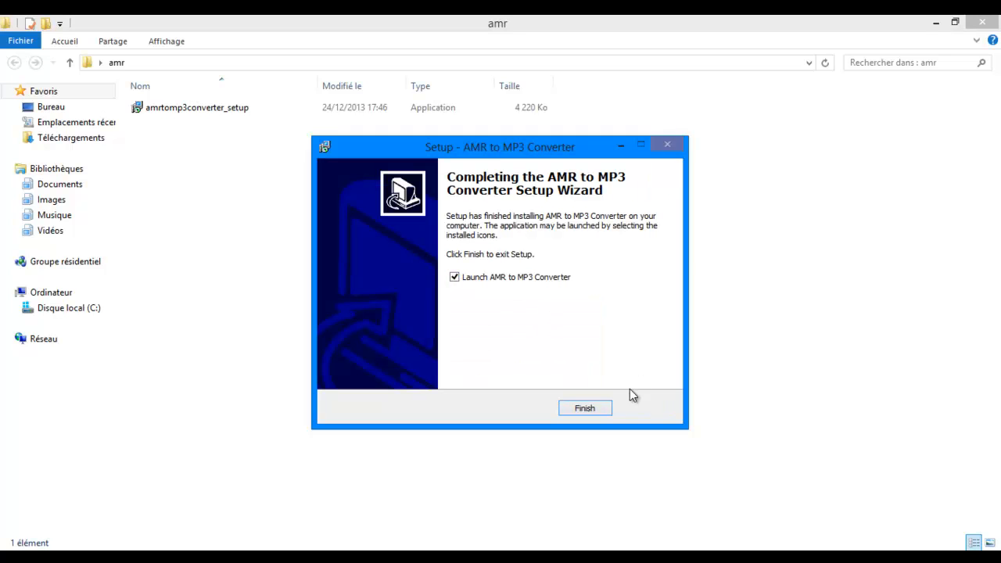
pyautogui.click(584, 407)
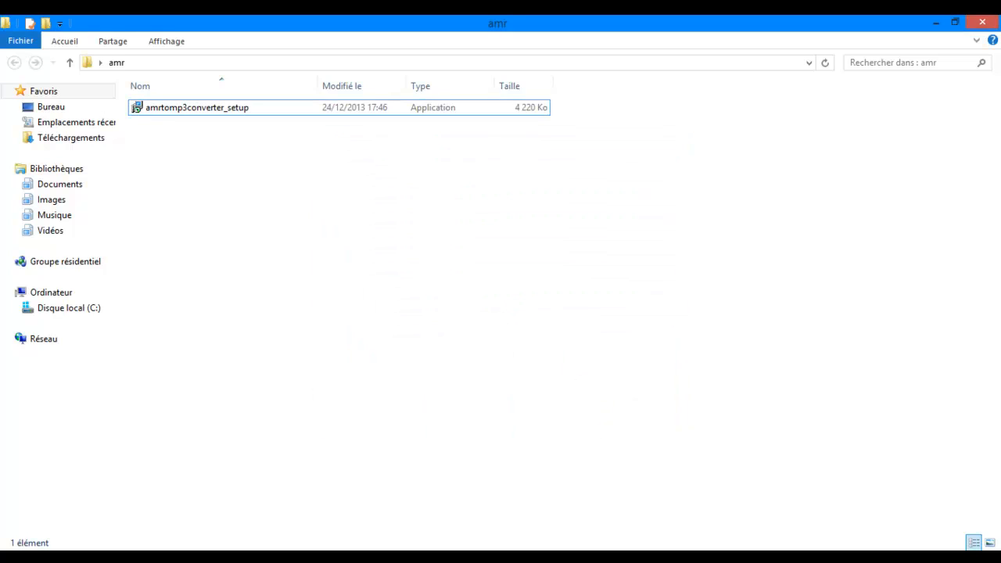
pyautogui.doubleClick(196, 107)
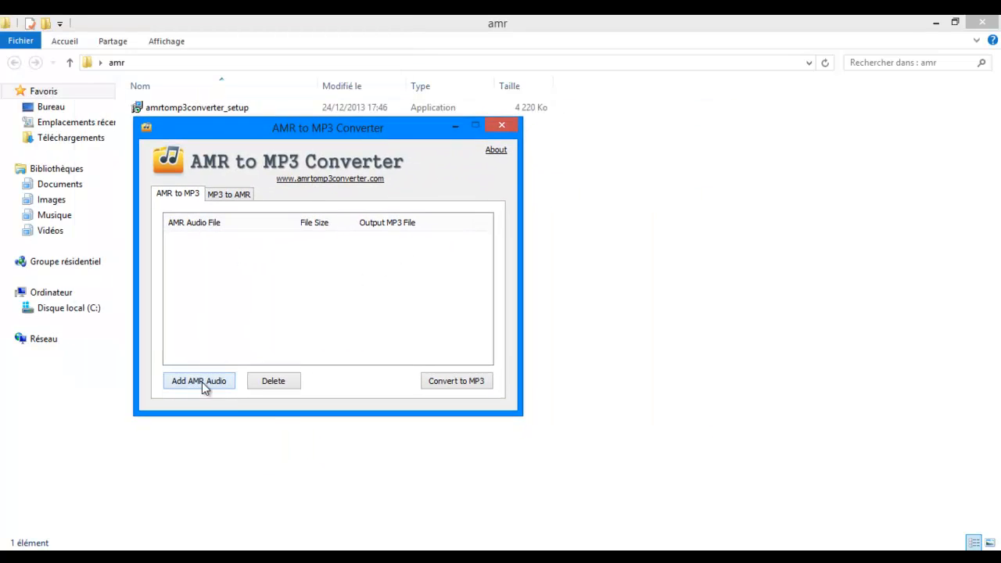
# Step: Add the desktop recording 20131224-001.amr to the AMR to MP3 list
pyautogui.click(198, 381)
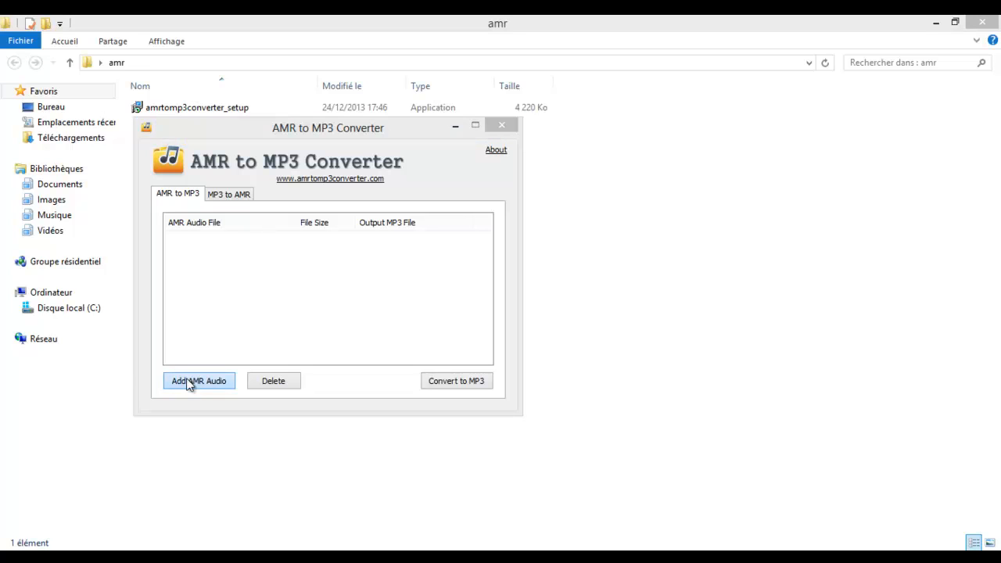
pyautogui.click(198, 380)
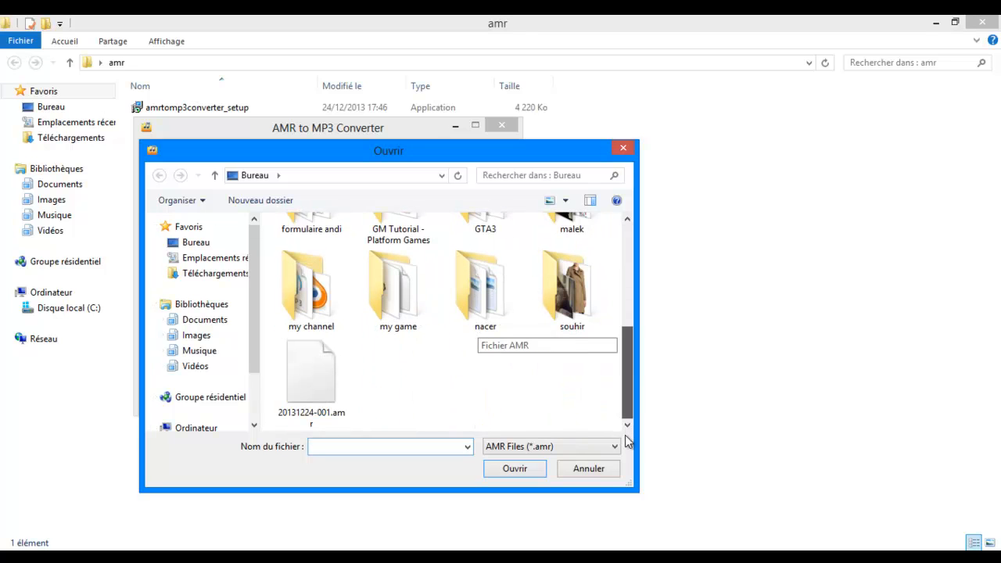
pyautogui.click(310, 371)
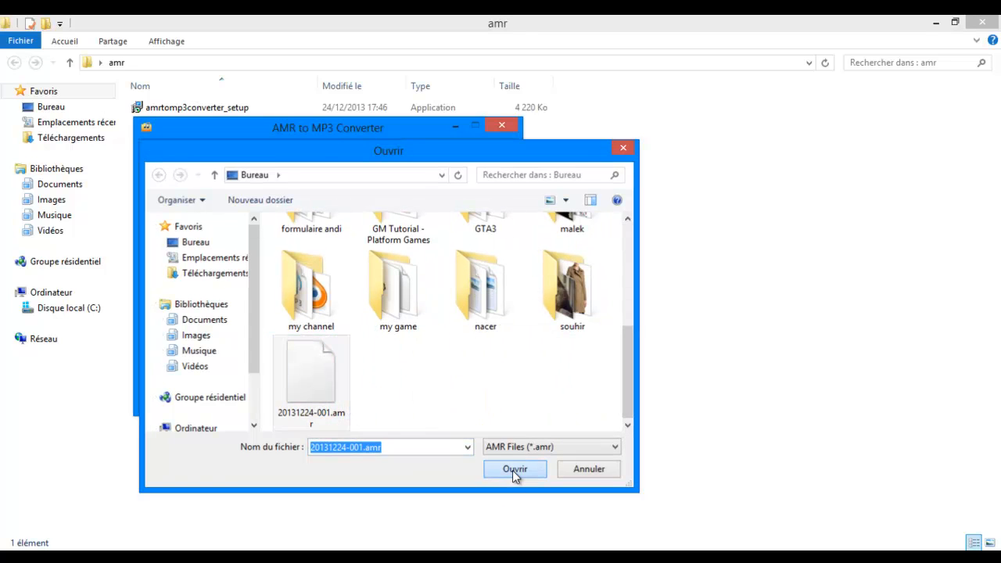
pyautogui.click(514, 468)
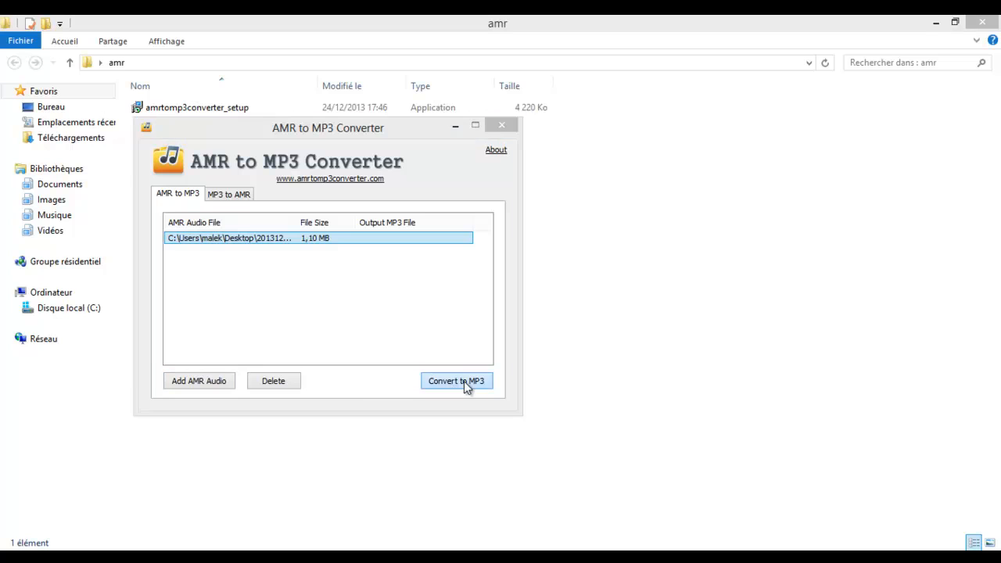
# Step: Convert it to MP3 with C:\mp3 as output, then view the mp3 folder
pyautogui.click(457, 381)
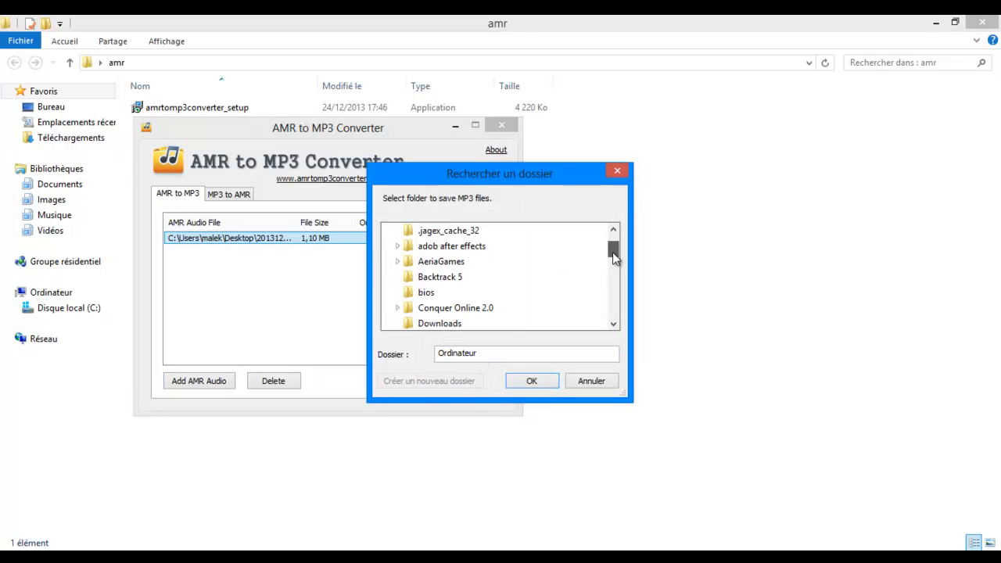
pyautogui.scroll(-3)
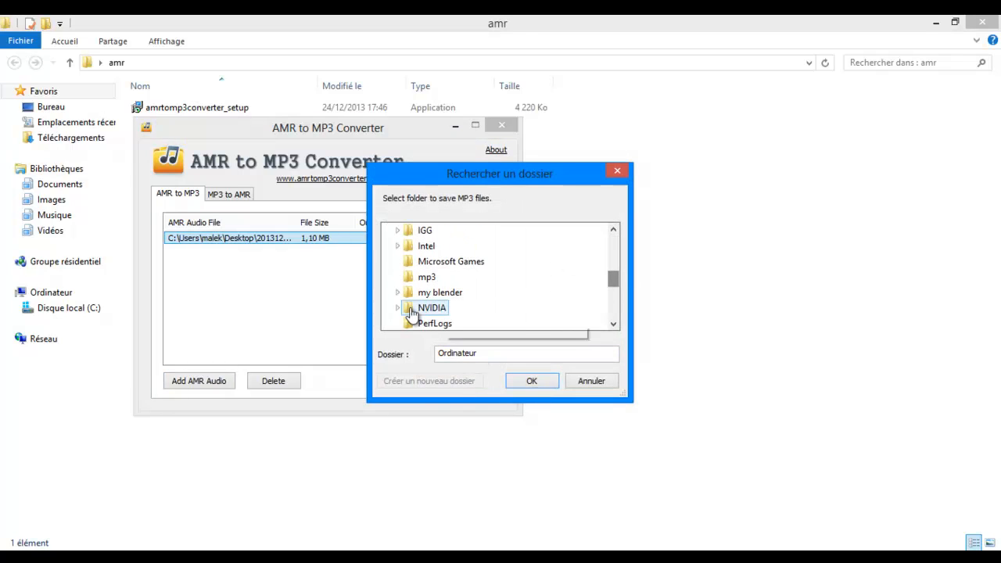
pyautogui.click(426, 276)
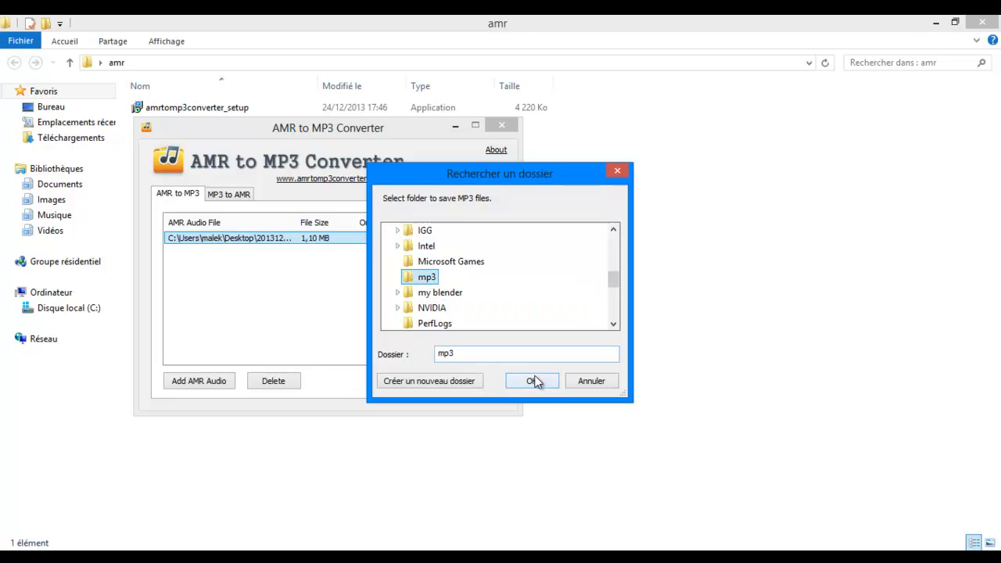
pyautogui.click(531, 381)
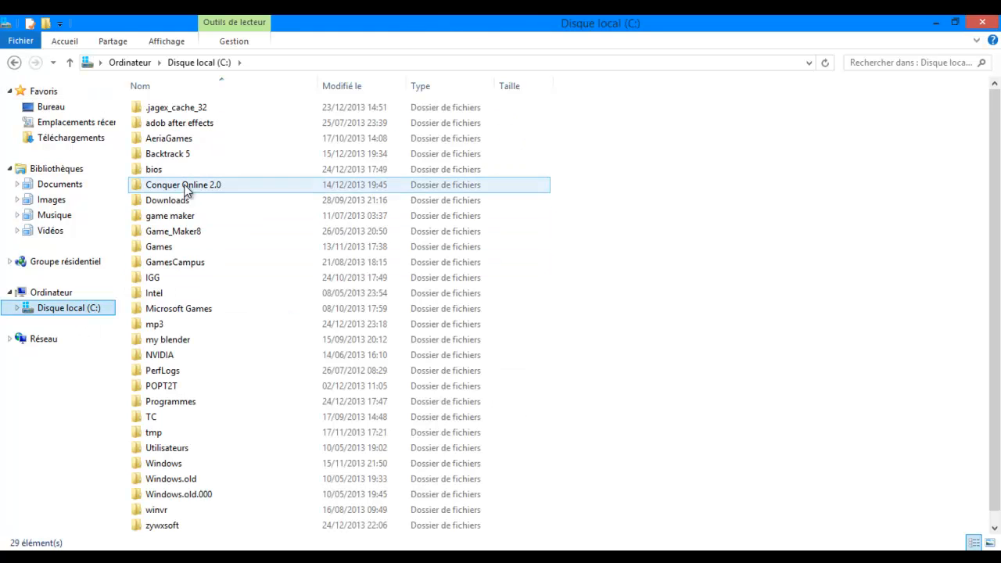
pyautogui.click(161, 385)
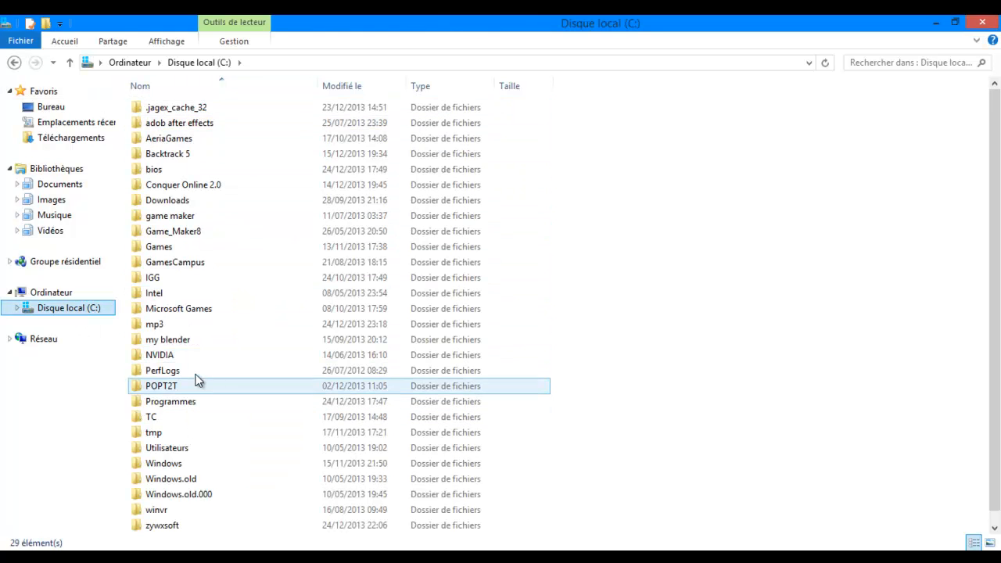
pyautogui.doubleClick(154, 324)
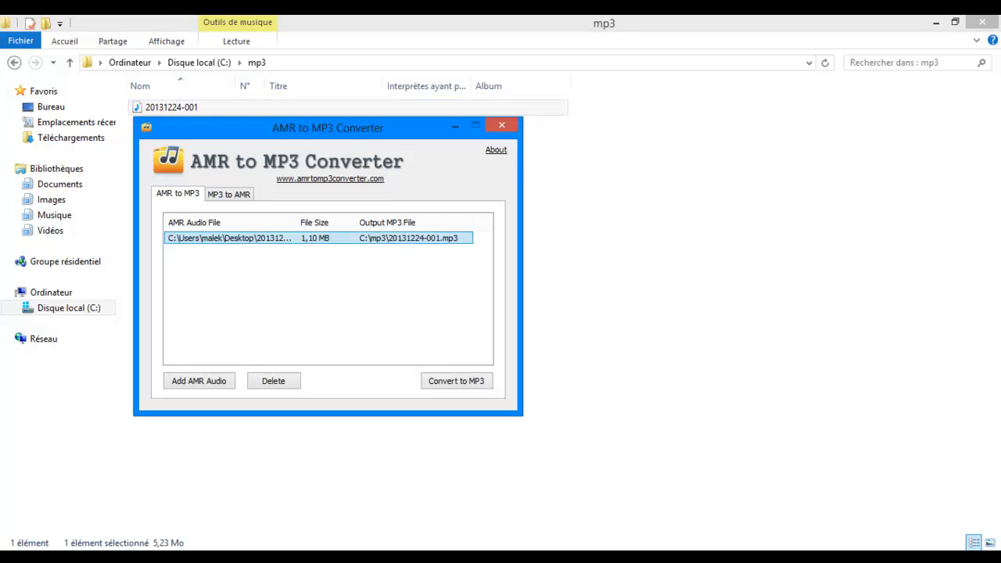
# Step: On the MP3 to AMR side, add C:\mp3\20131224-001.mp3 from drive C's mp3 folder
pyautogui.click(229, 193)
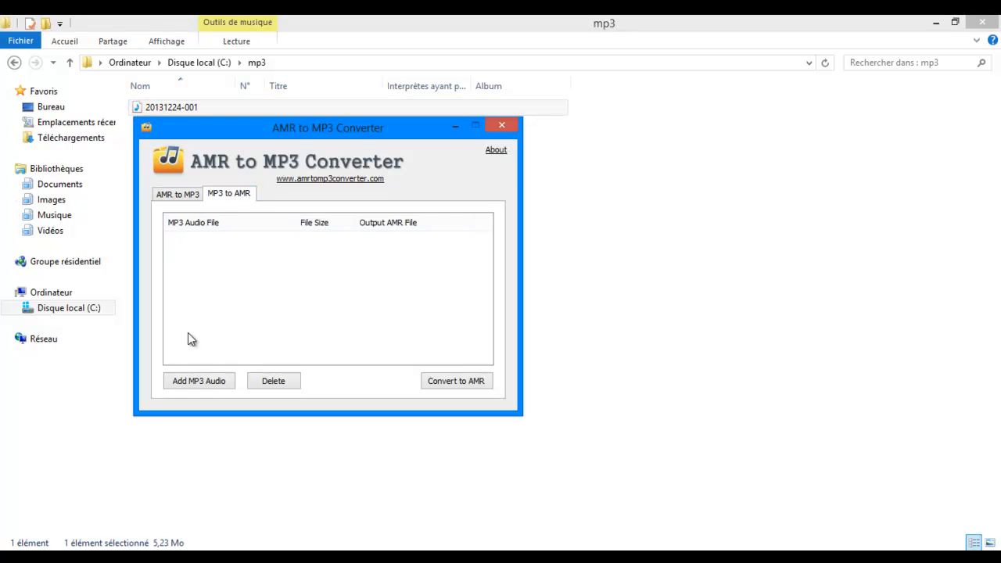
pyautogui.click(198, 381)
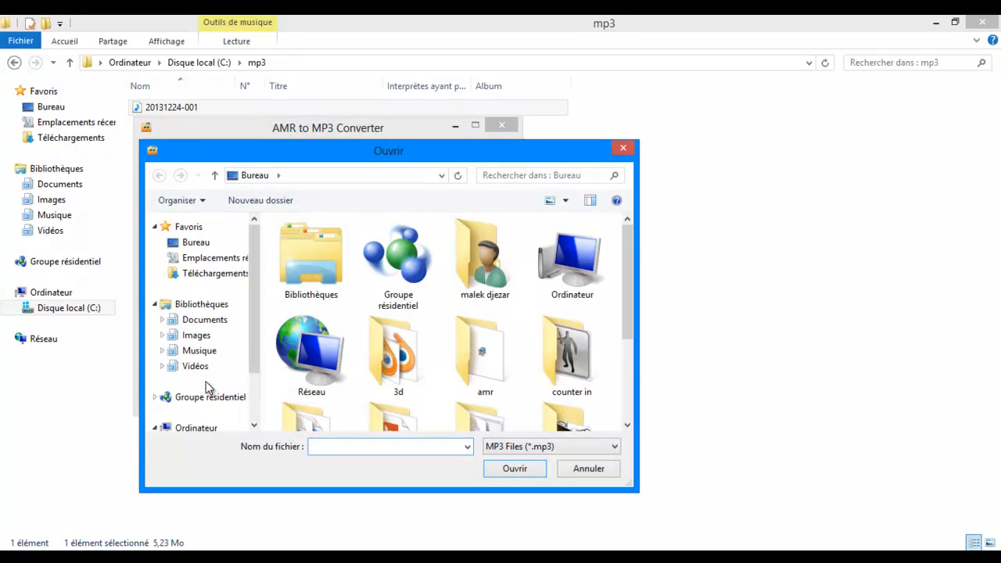
pyautogui.click(213, 375)
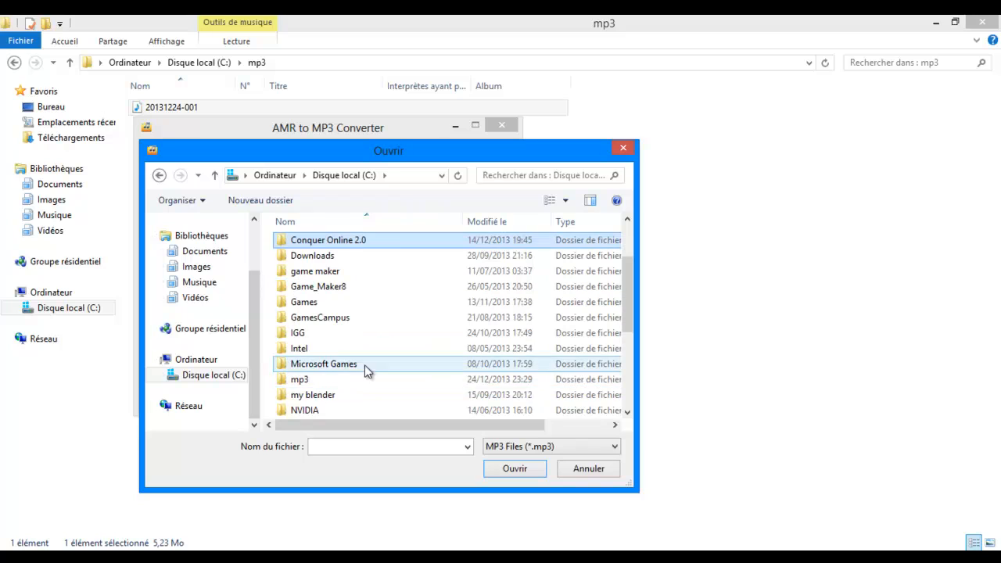
pyautogui.doubleClick(297, 379)
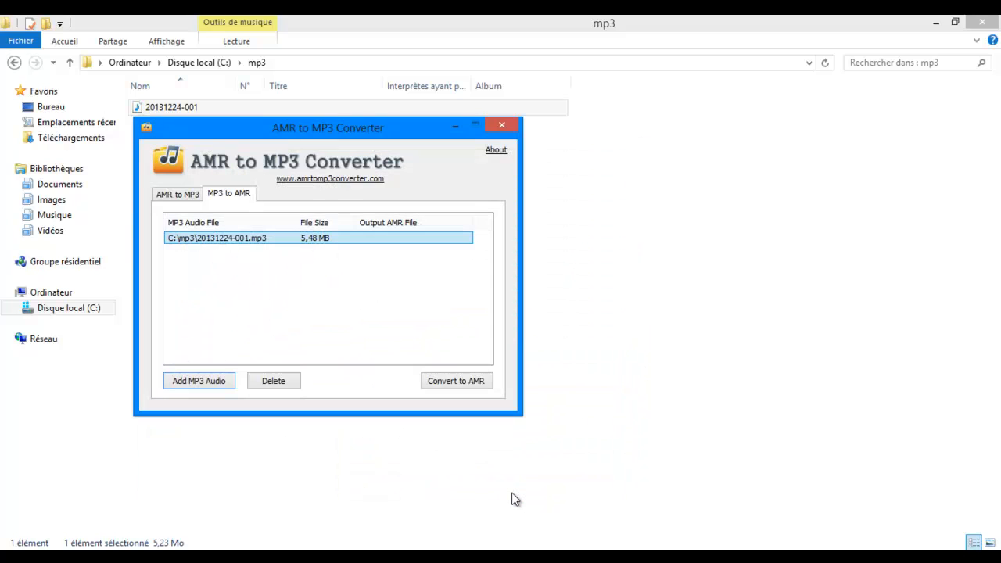
pyautogui.moveTo(436, 354)
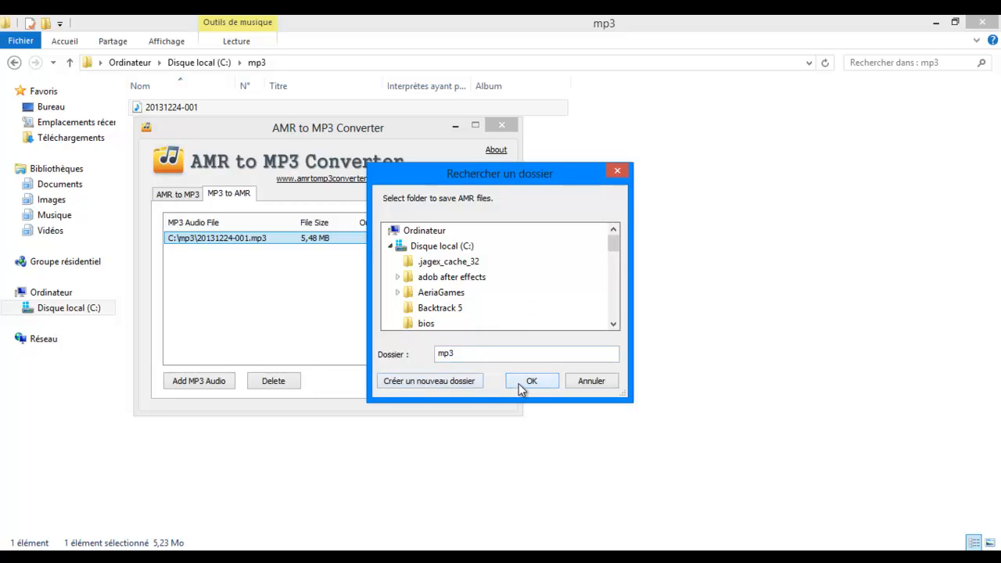
# Step: Confirm C:\mp3 as the AMR output folder and dismiss the success message
pyautogui.click(530, 381)
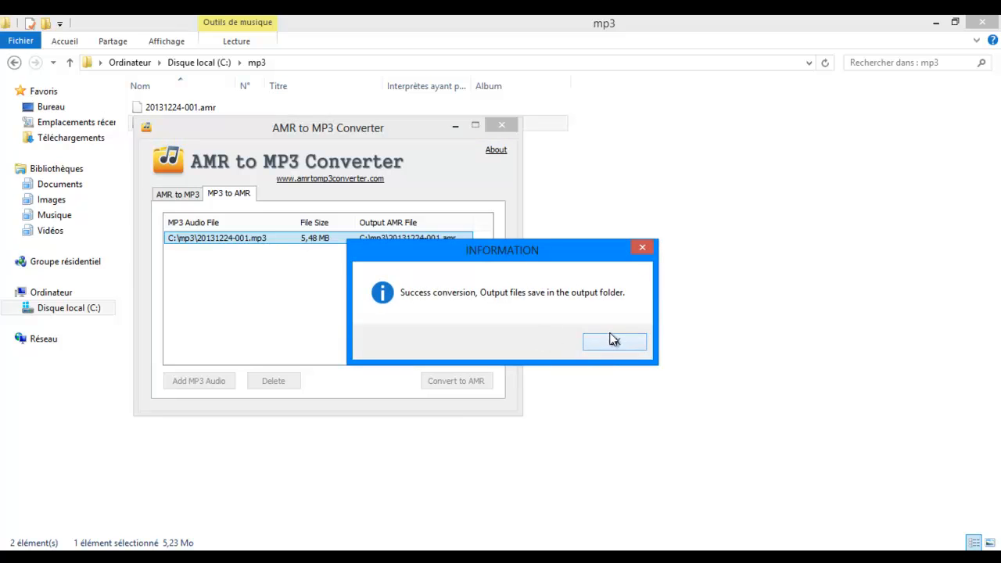
pyautogui.click(614, 342)
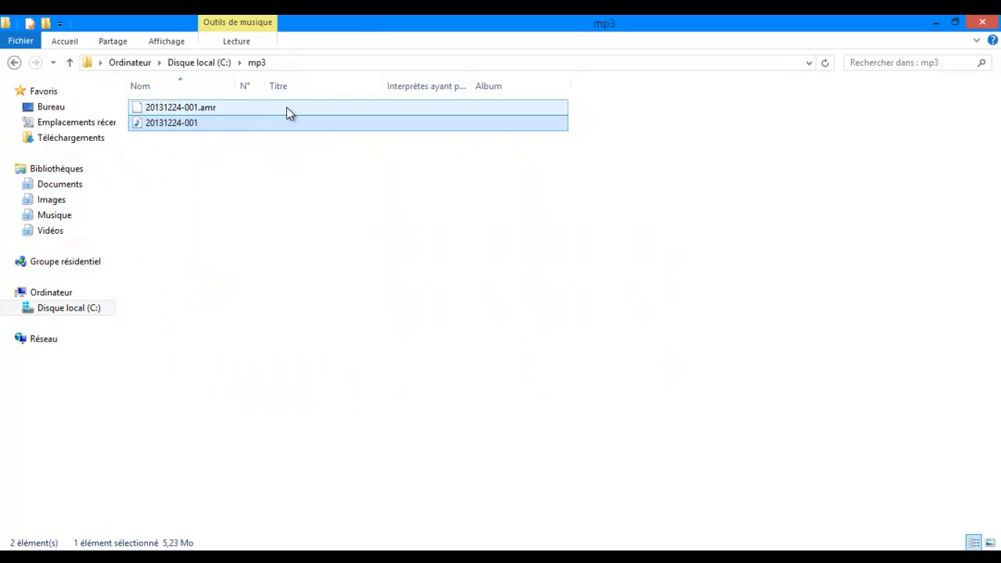